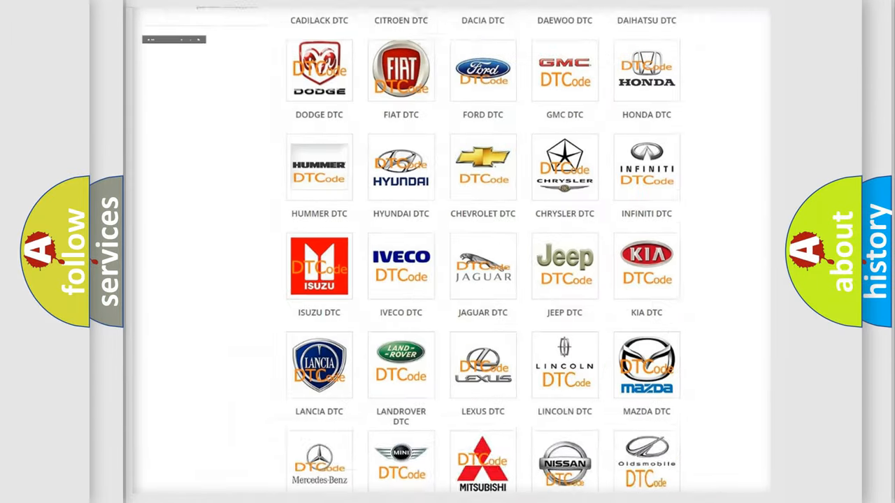
pyautogui.scroll(3)
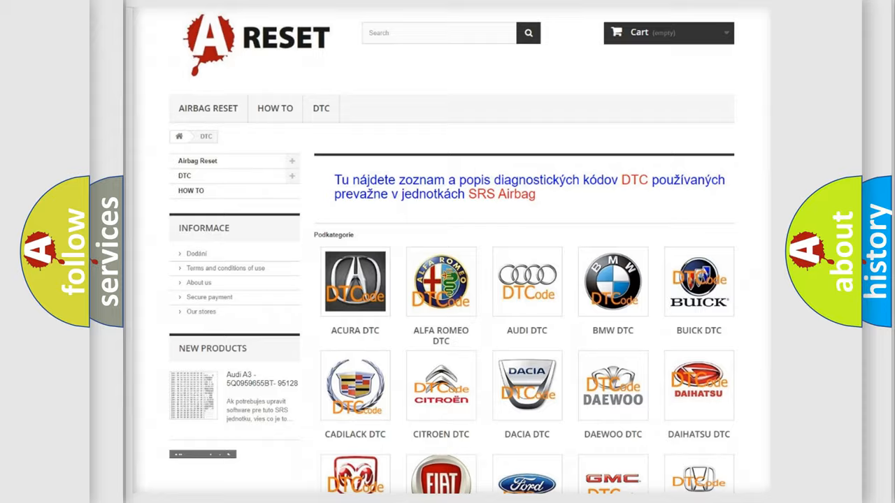
pyautogui.scroll(-3)
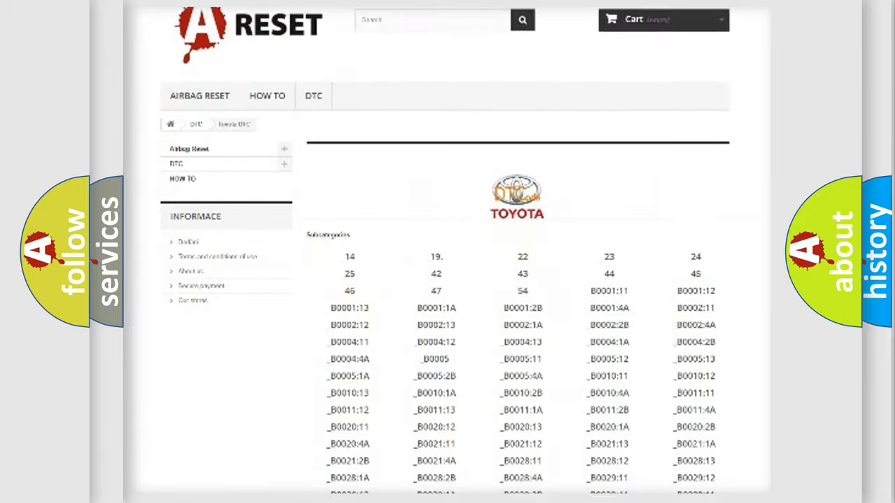
pyautogui.scroll(-3)
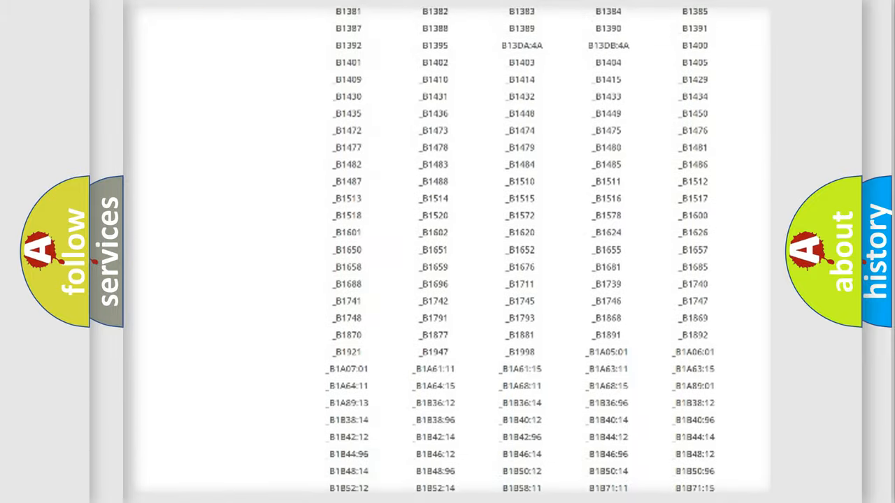
pyautogui.scroll(3)
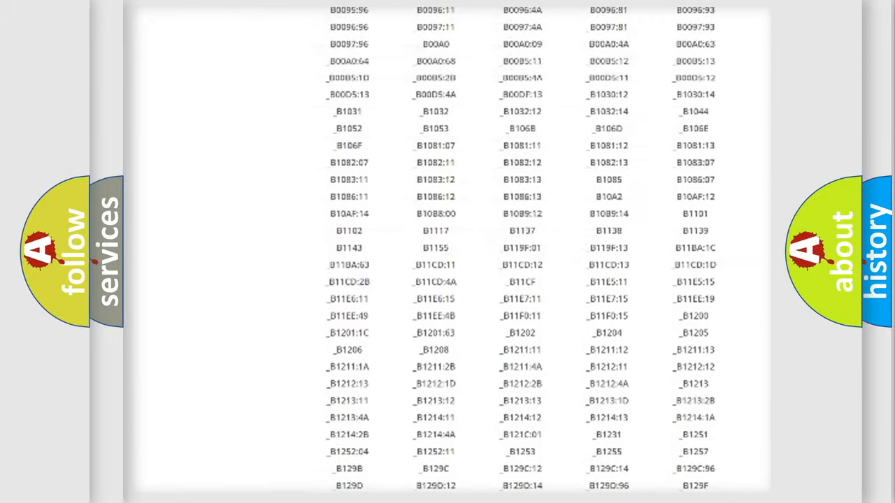
pyautogui.scroll(3)
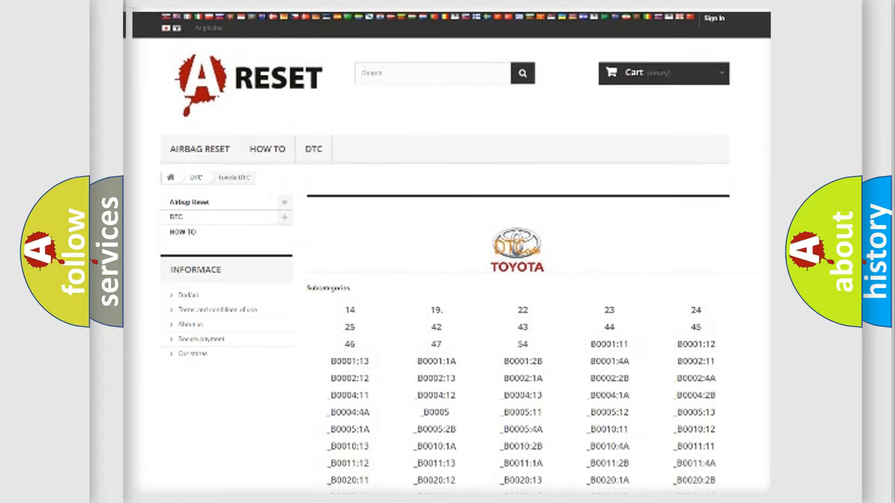